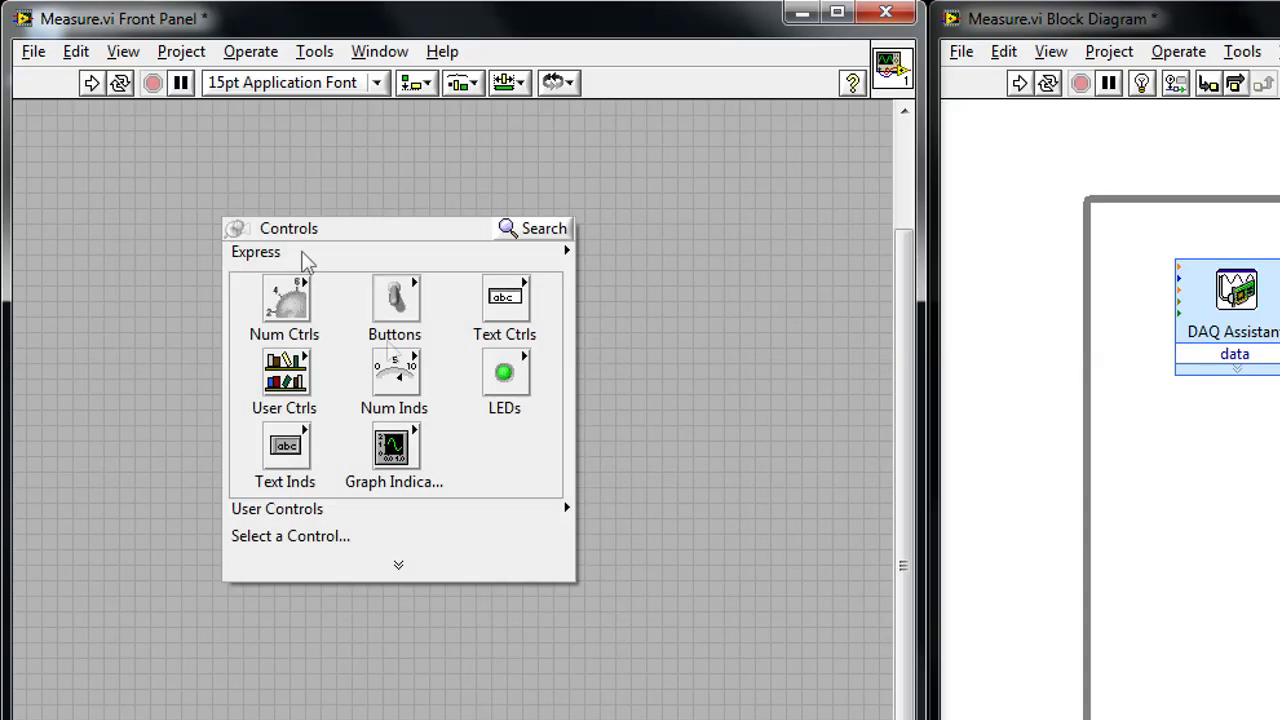
Show the DAQ Assistant voltage data on a Waveform Graph, then stop the measurement.
{"action": "left_click", "coordinate": [394, 444]}
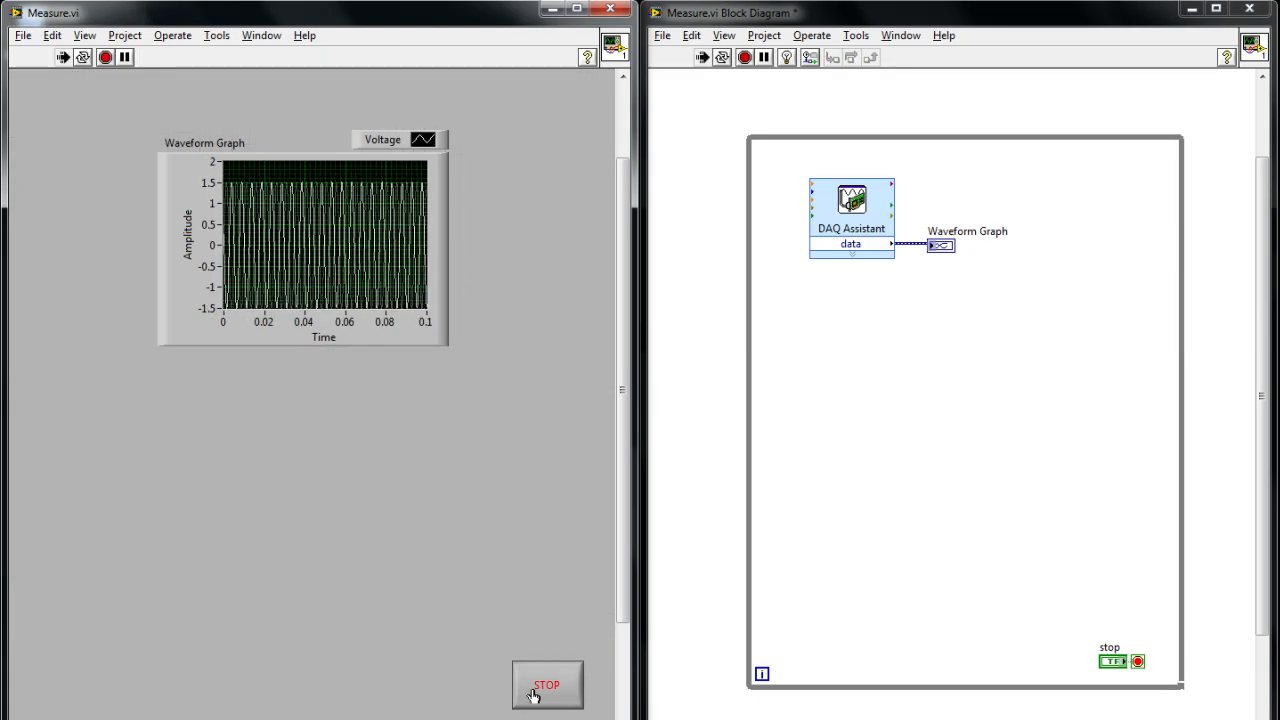
{"action": "left_click", "coordinate": [546, 684]}
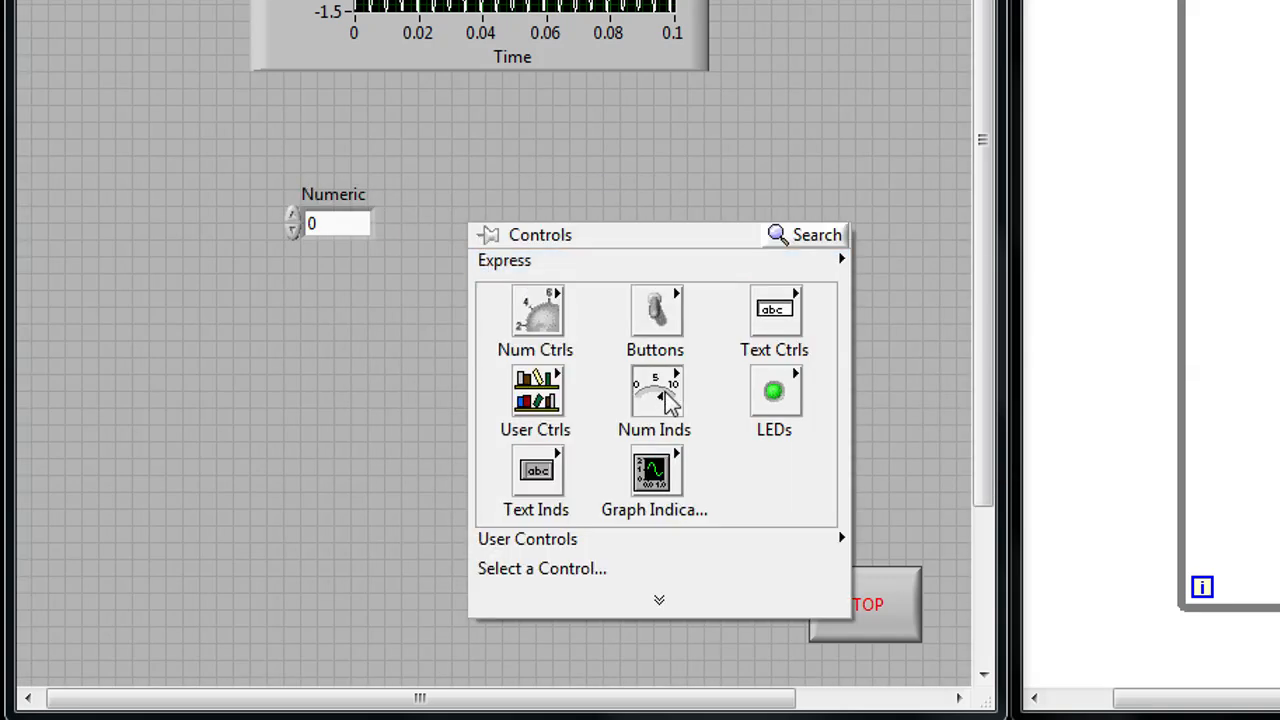
Place a Numeric Indicator and a Horizontal Pointer Slide below the graph.
{"action": "left_click", "coordinate": [654, 390]}
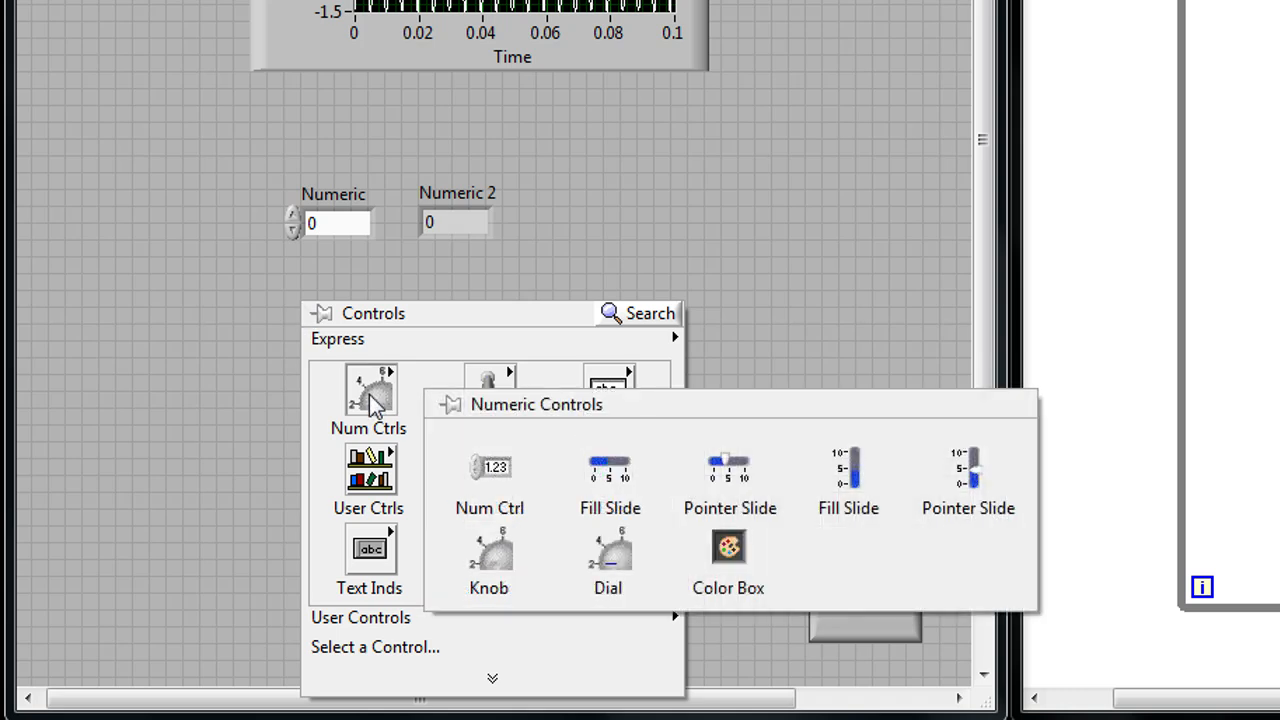
{"action": "mouse_move", "coordinate": [728, 470]}
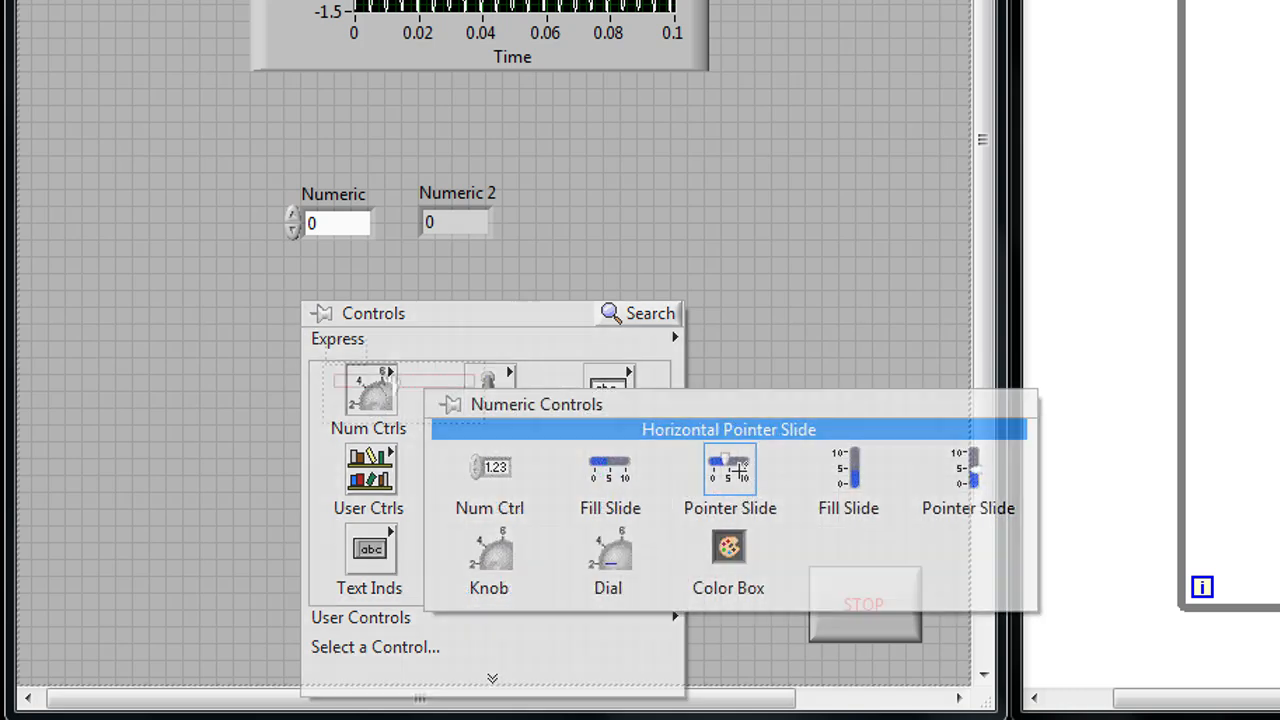
{"action": "left_click", "coordinate": [730, 468]}
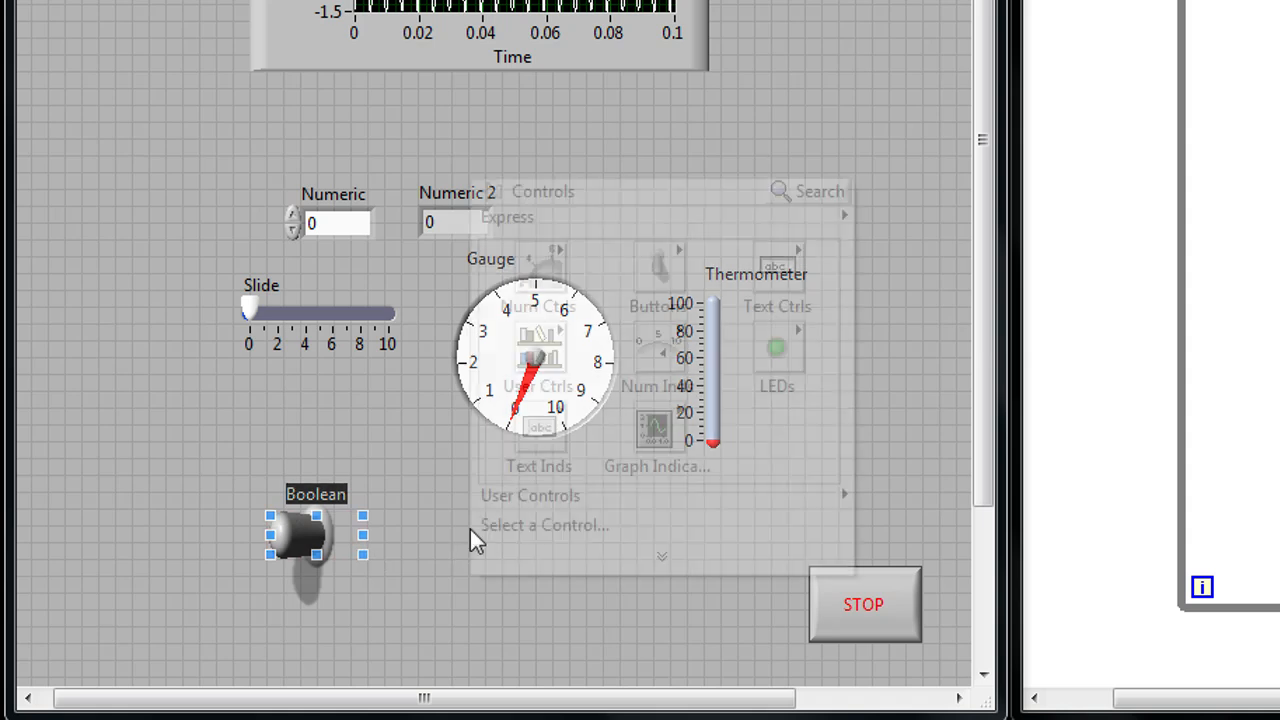
{"action": "mouse_move", "coordinate": [776, 350]}
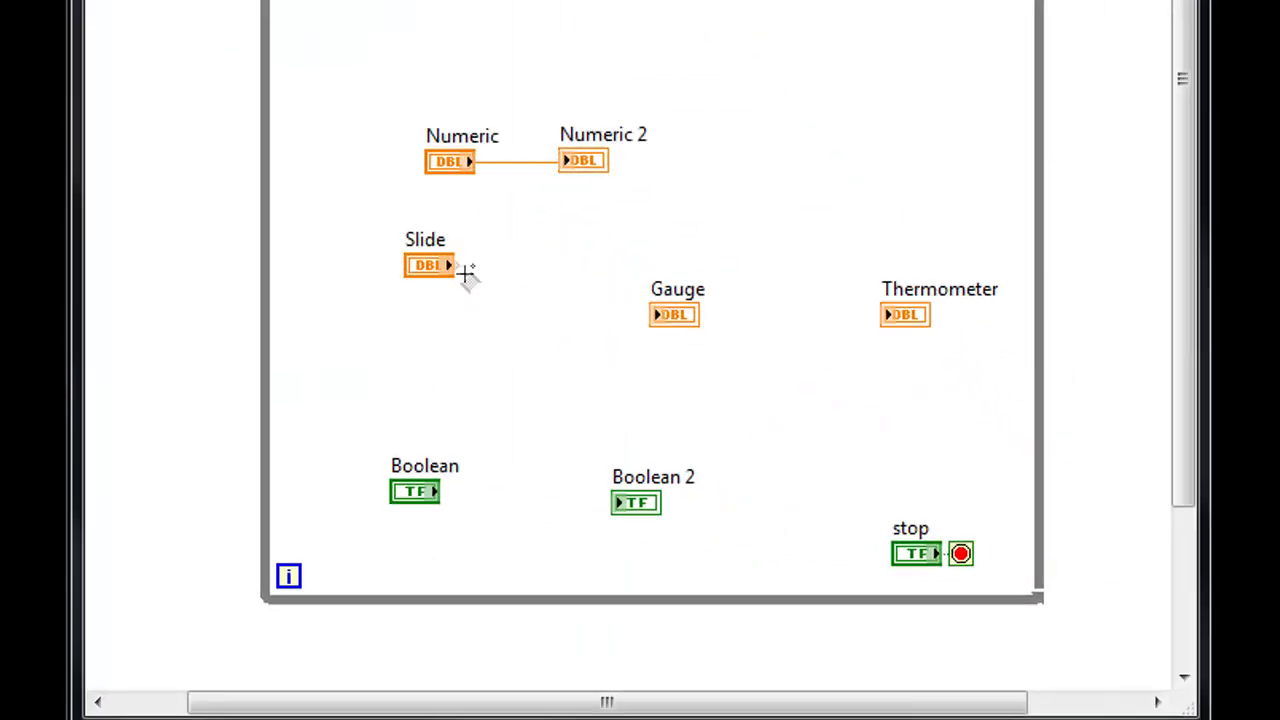
Wire Slide to Gauge and Boolean to Boolean 2, then raise the slide to about 7.8.
{"action": "left_click_drag", "start_coordinate": [450, 264], "coordinate": [672, 314]}
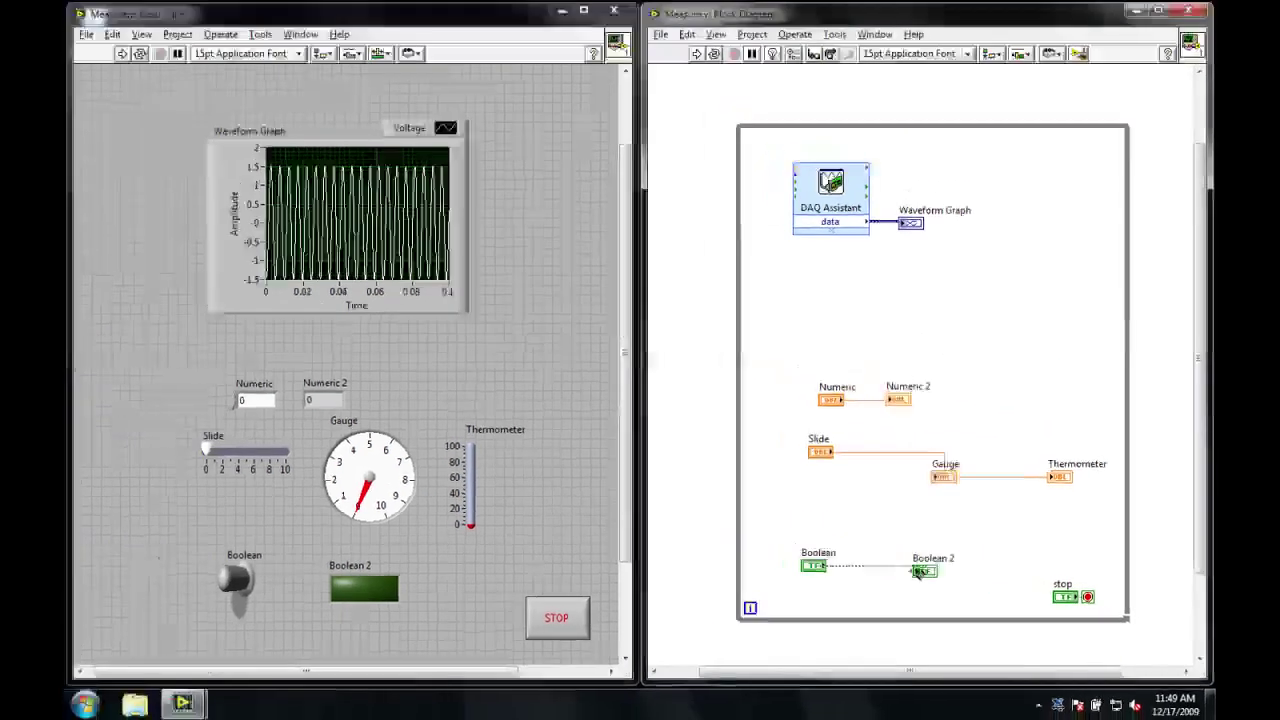
{"action": "left_click", "coordinate": [124, 56]}
{"action": "type", "text": "5"}
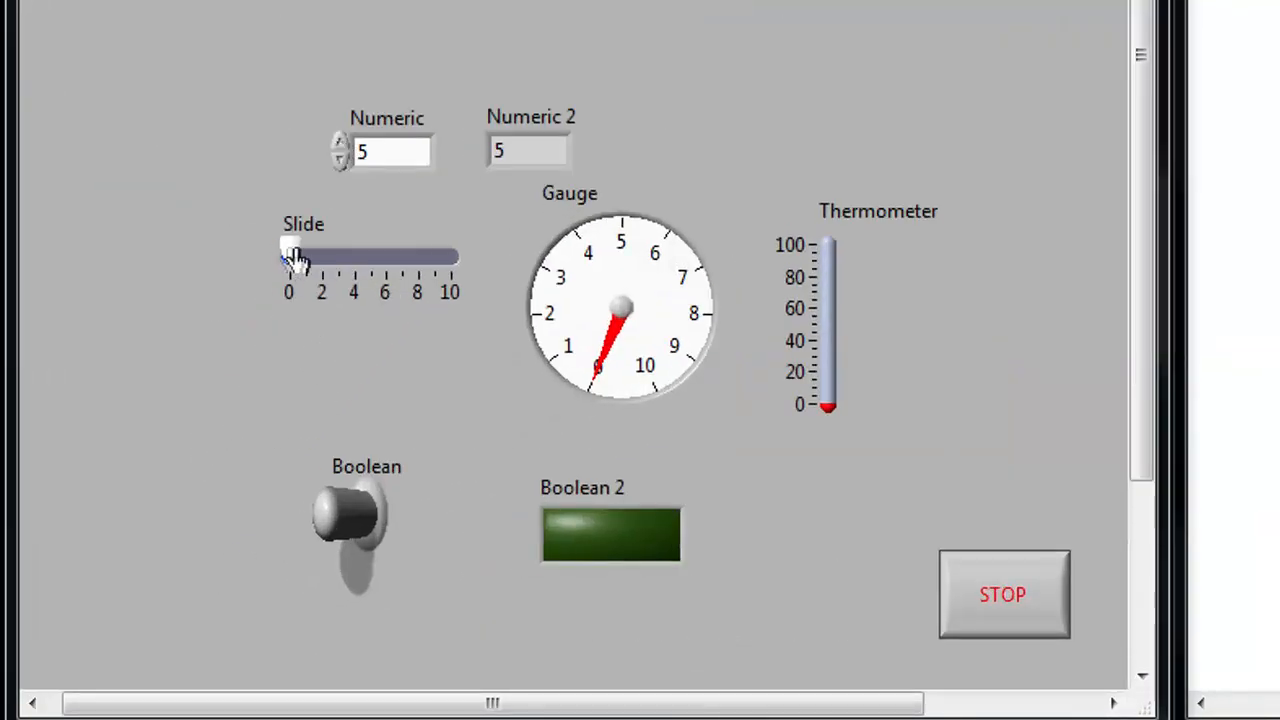
{"action": "left_click_drag", "start_coordinate": [296, 258], "coordinate": [420, 258]}
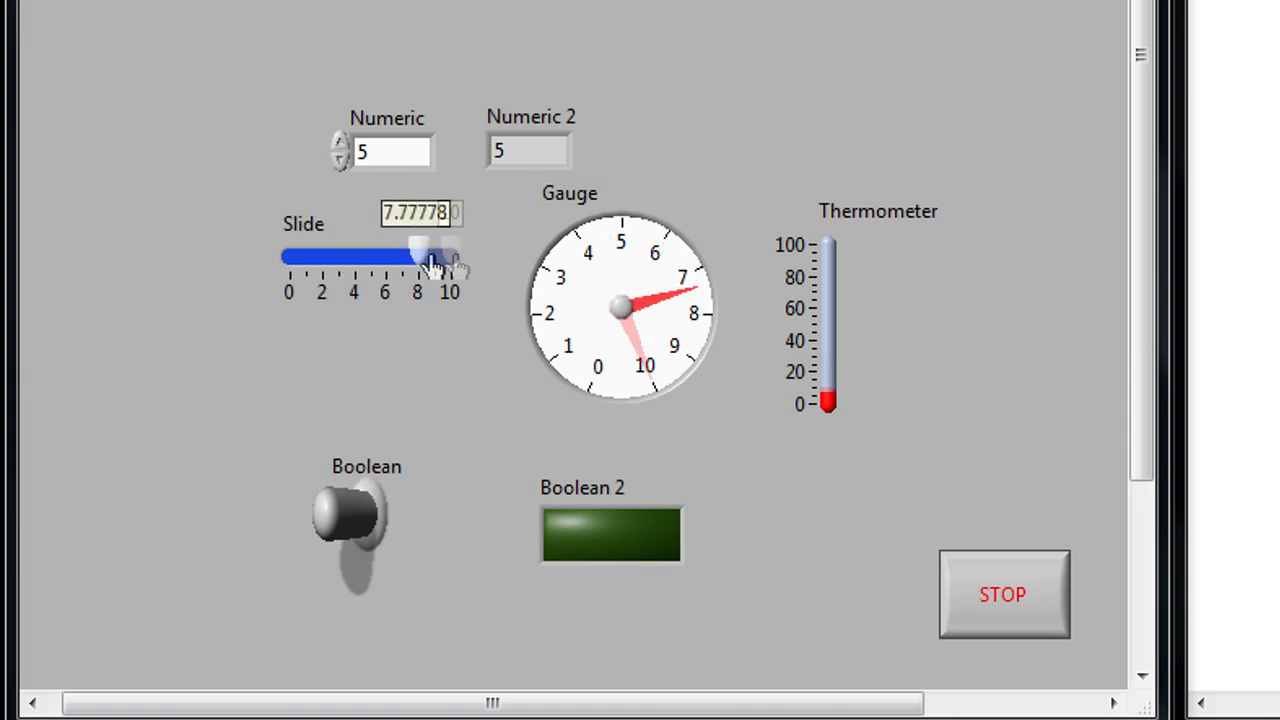
{"action": "left_click", "coordinate": [364, 530]}
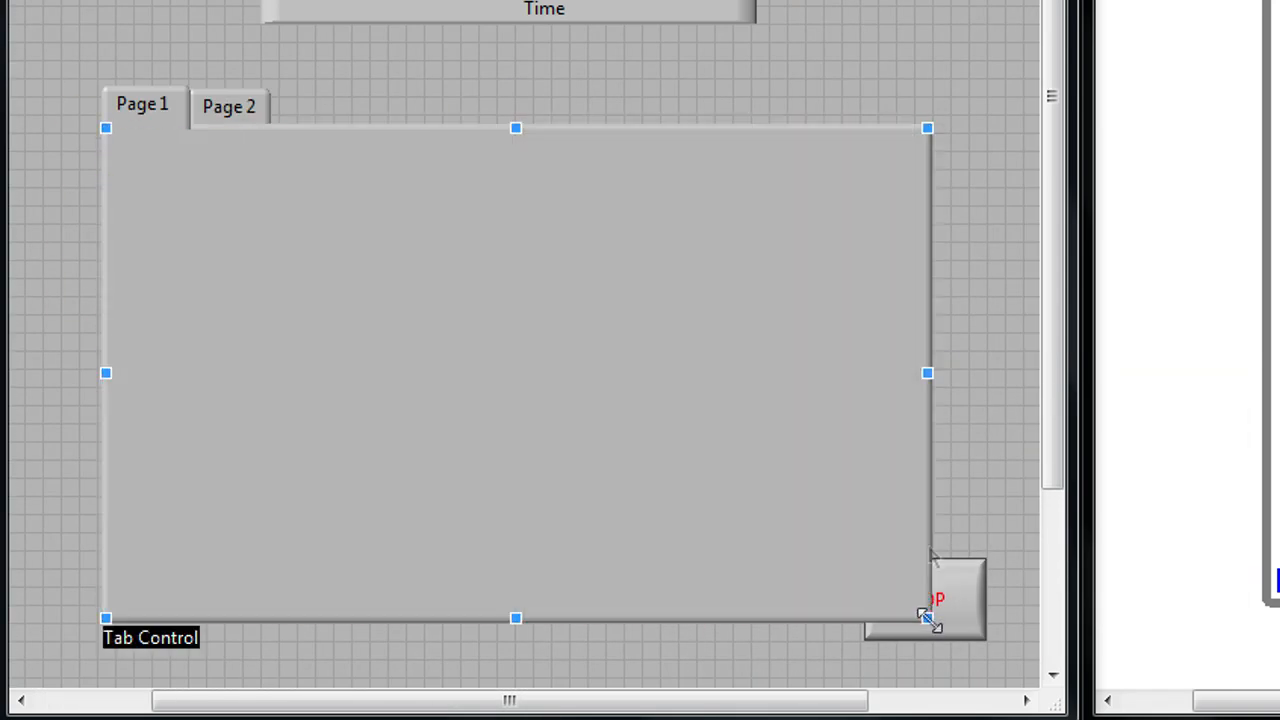
Size the Tab Control and switch it to Page 2 for the remaining controls.
{"action": "left_click", "coordinate": [544, 6]}
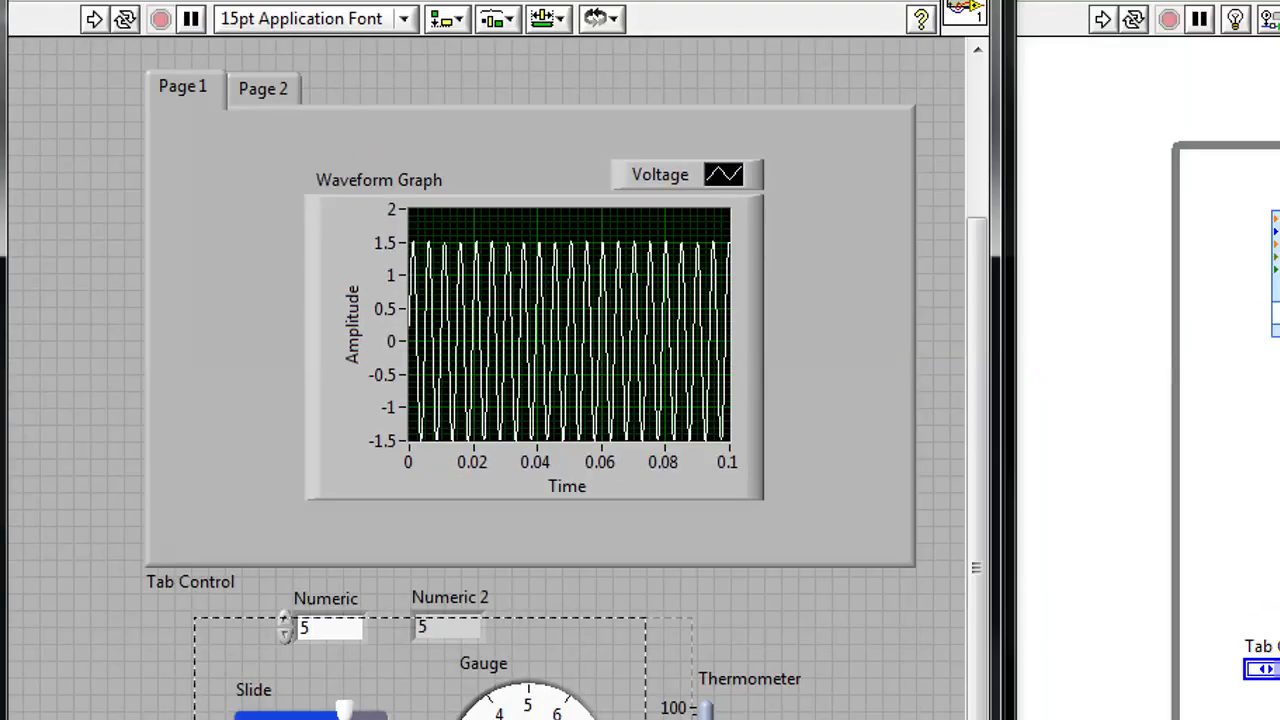
{"action": "left_click", "coordinate": [264, 88]}
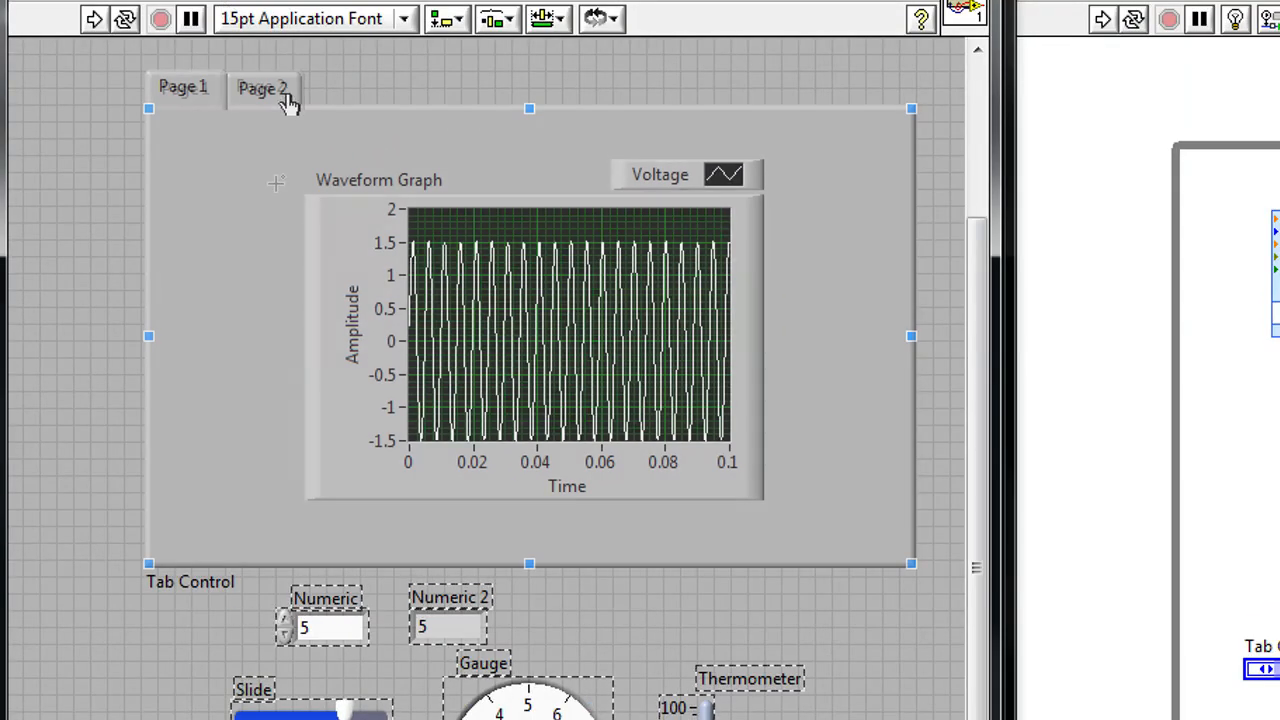
{"action": "left_click", "coordinate": [268, 88]}
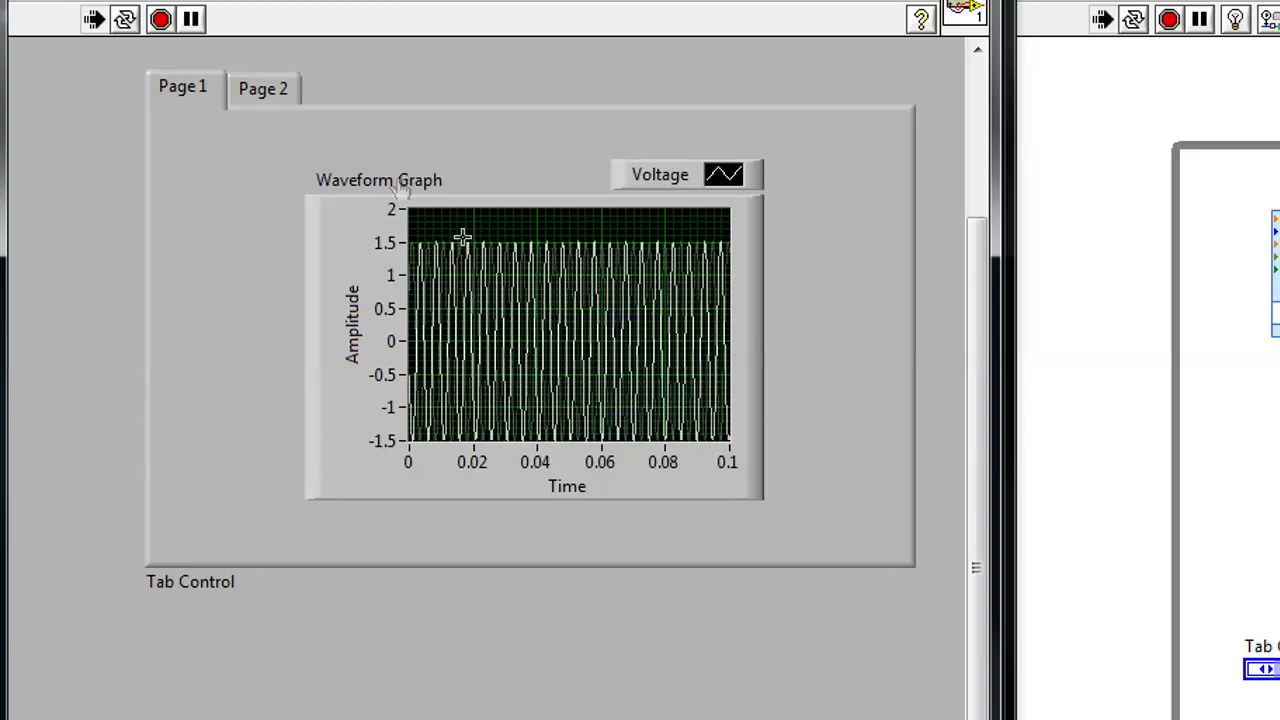
Show Page 2 while running, drag the slide back to 0 and stop the VI.
{"action": "left_click", "coordinate": [264, 88]}
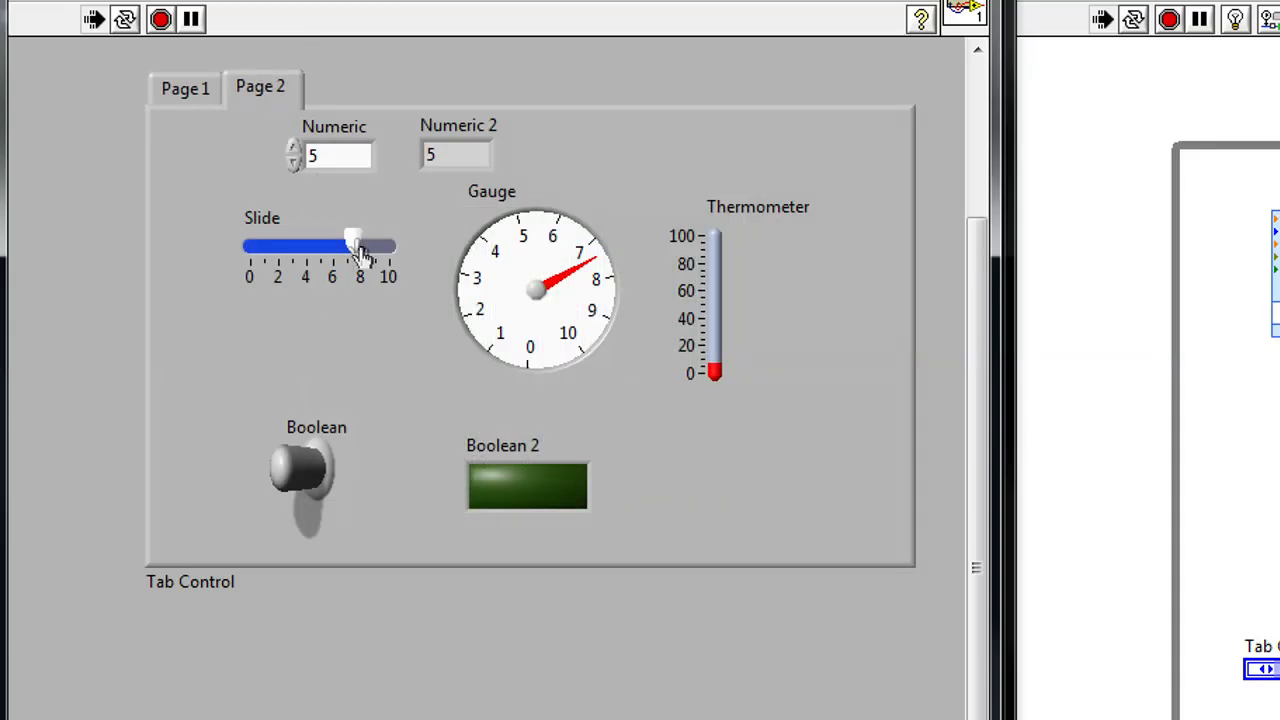
{"action": "left_click_drag", "start_coordinate": [356, 244], "coordinate": [250, 244]}
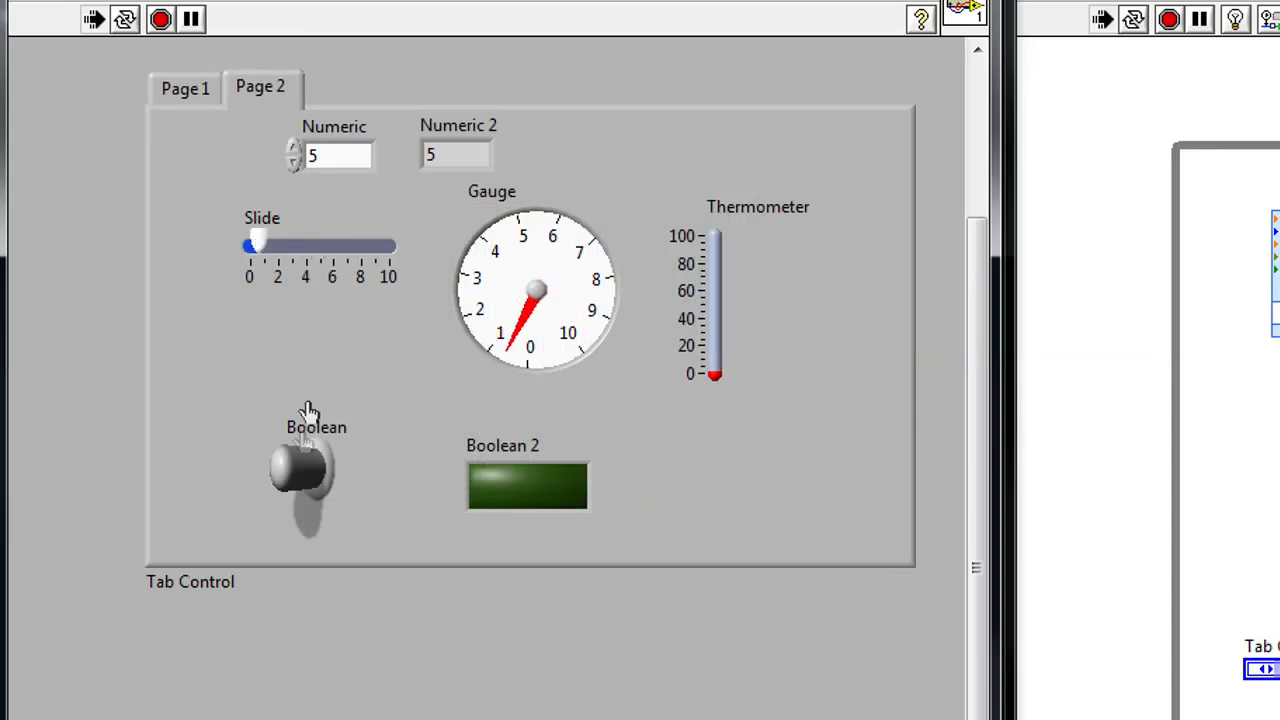
{"action": "left_click", "coordinate": [308, 470]}
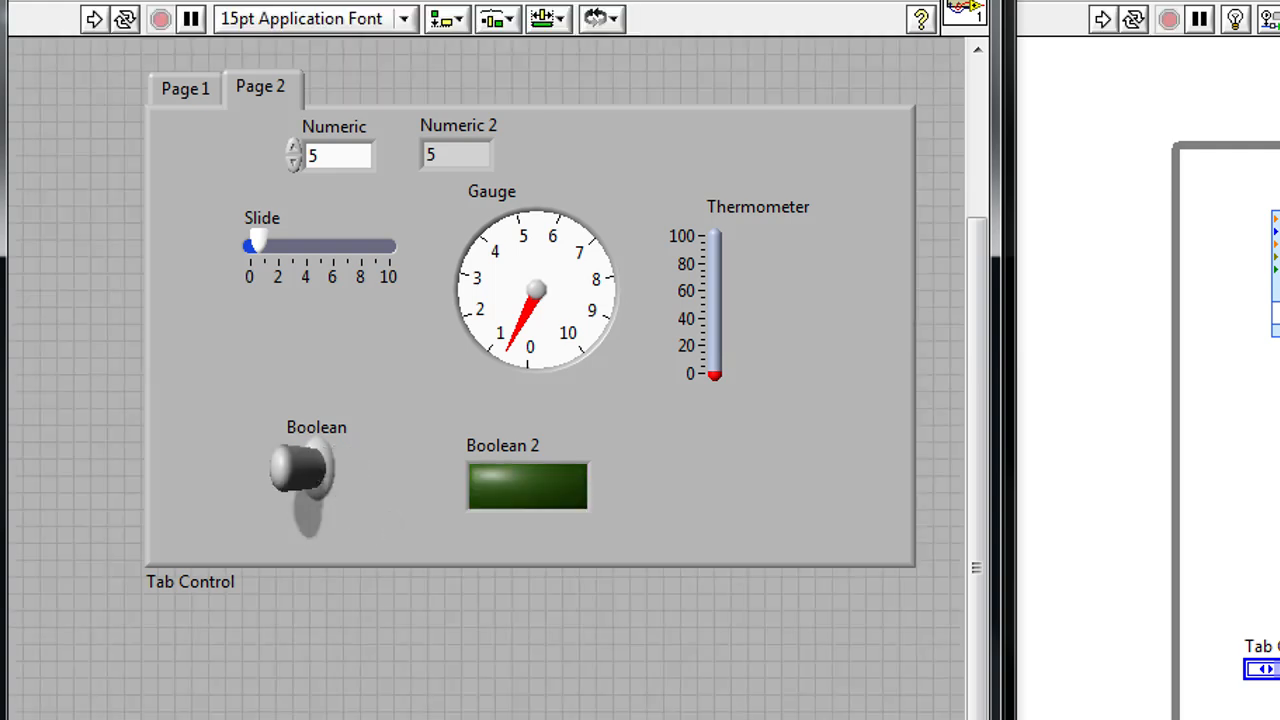
{"action": "left_click", "coordinate": [128, 52]}
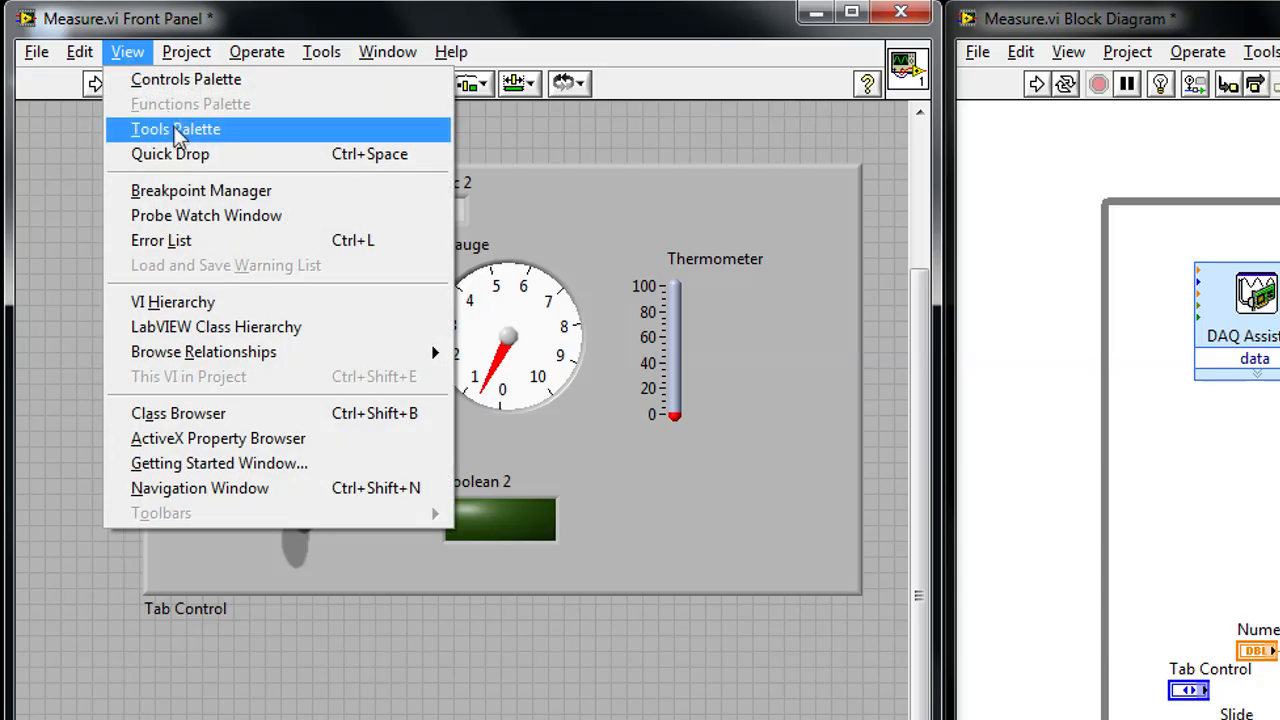
Colour the thermometer blue with the Set Color tool, then make the graph frame transparent on Page 1.
{"action": "left_click", "coordinate": [176, 128]}
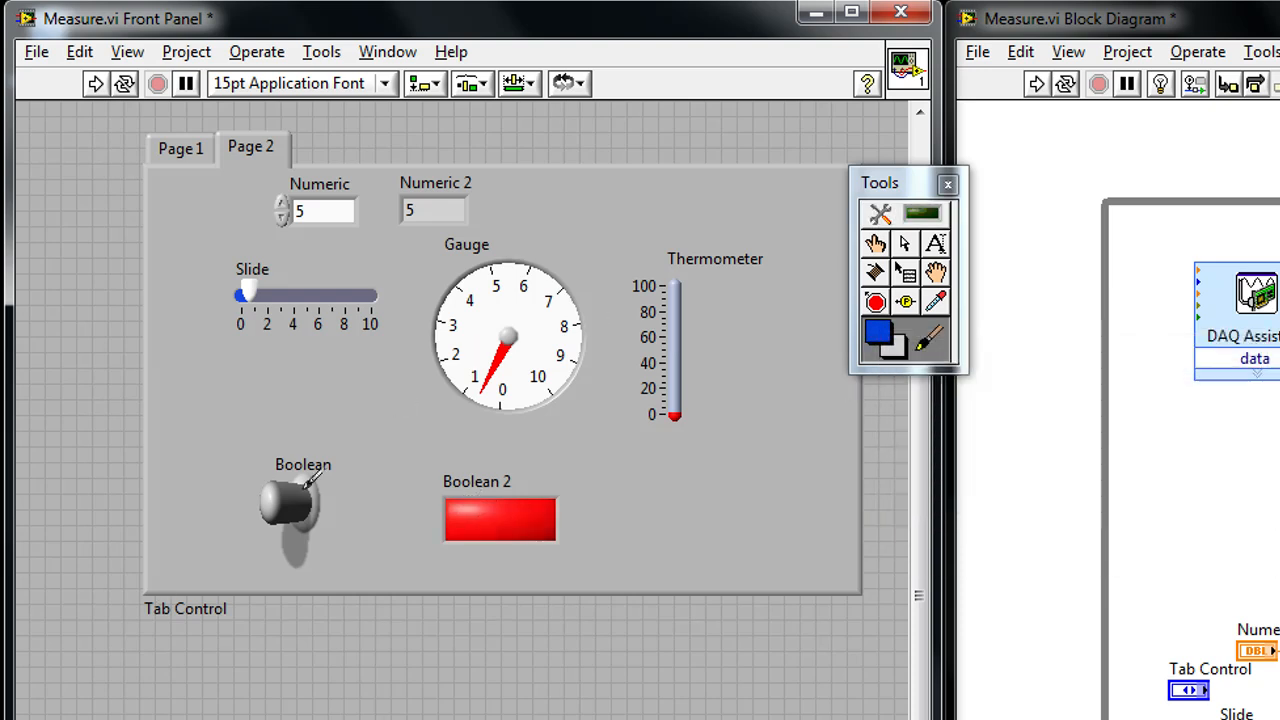
{"action": "left_click", "coordinate": [284, 510]}
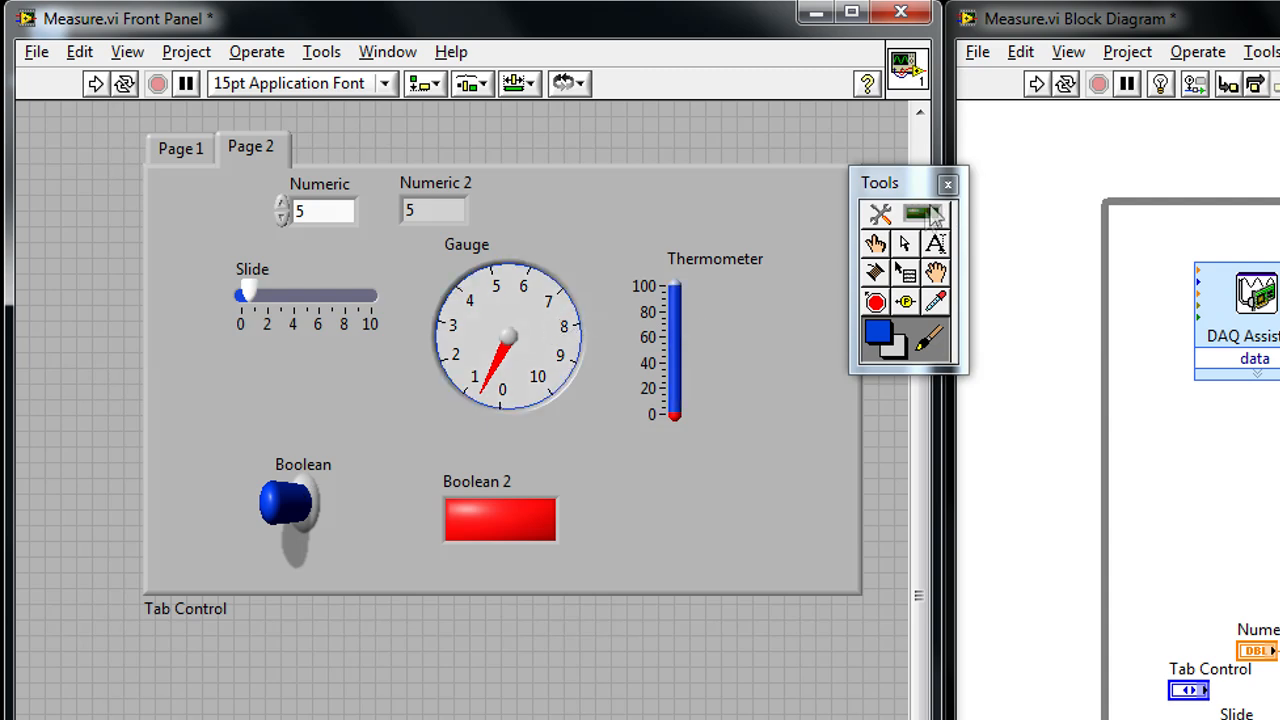
{"action": "left_click", "coordinate": [180, 148]}
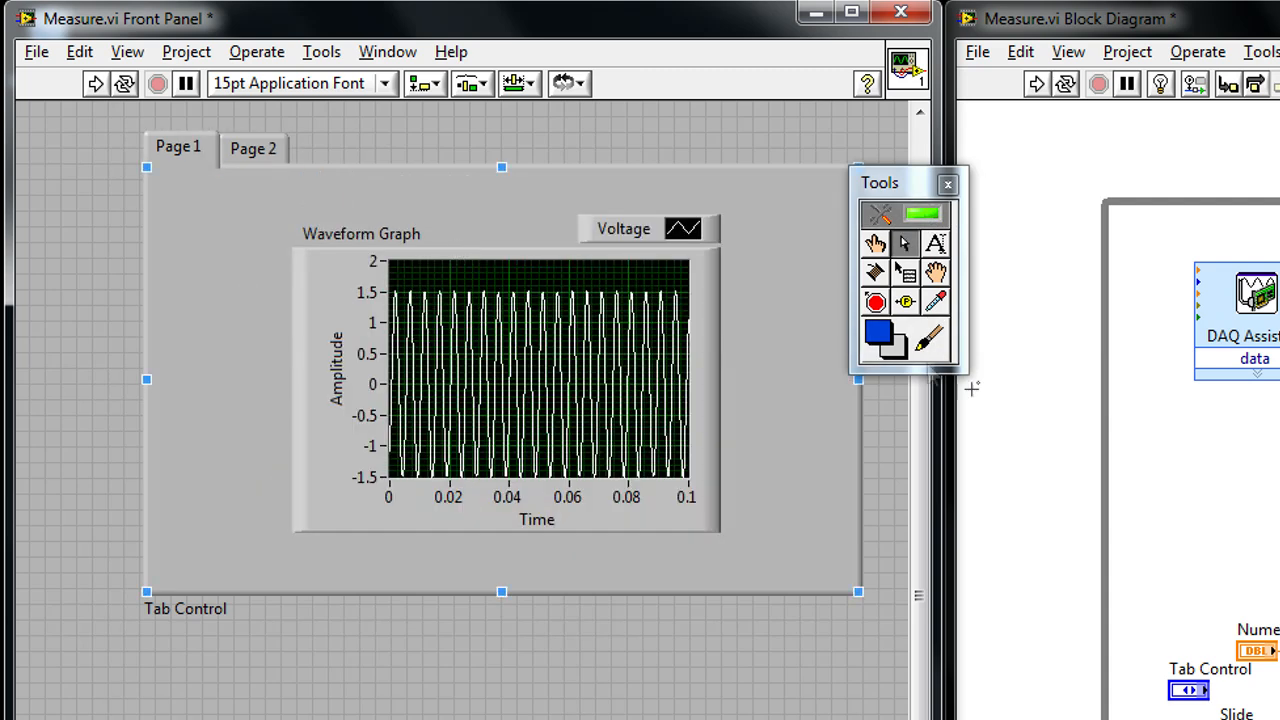
{"action": "left_click", "coordinate": [876, 338]}
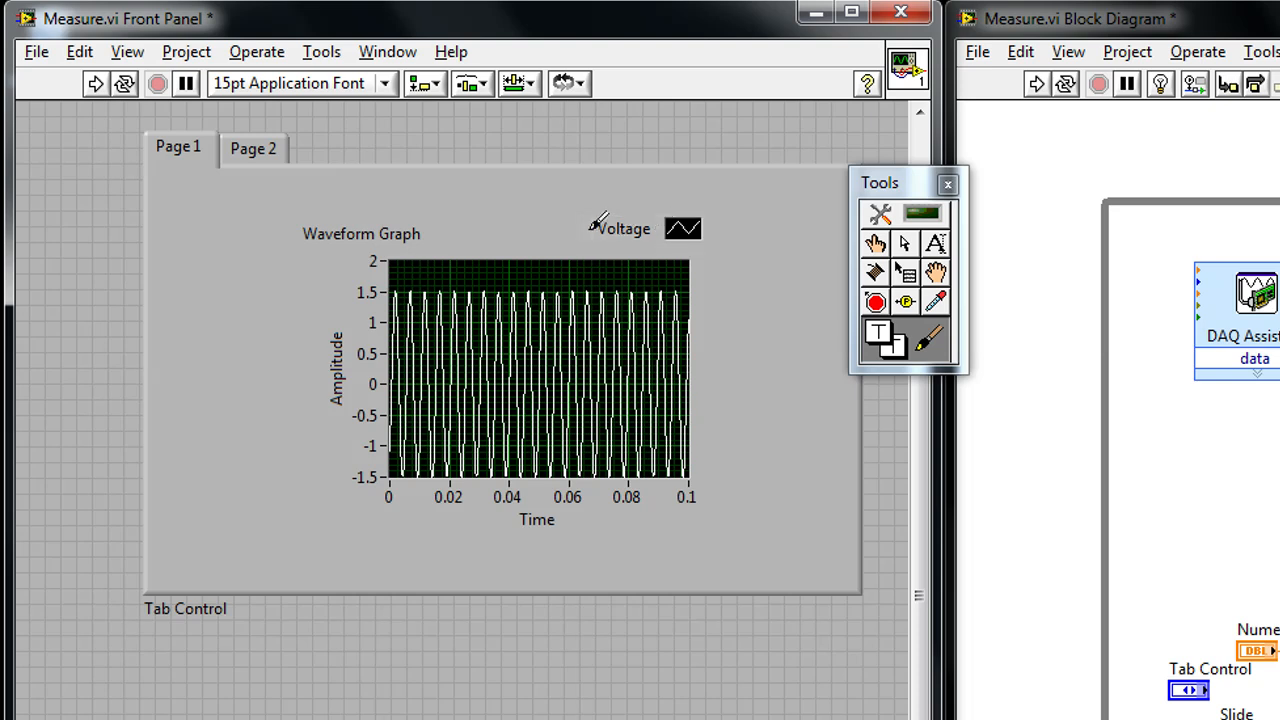
{"action": "mouse_move", "coordinate": [904, 244]}
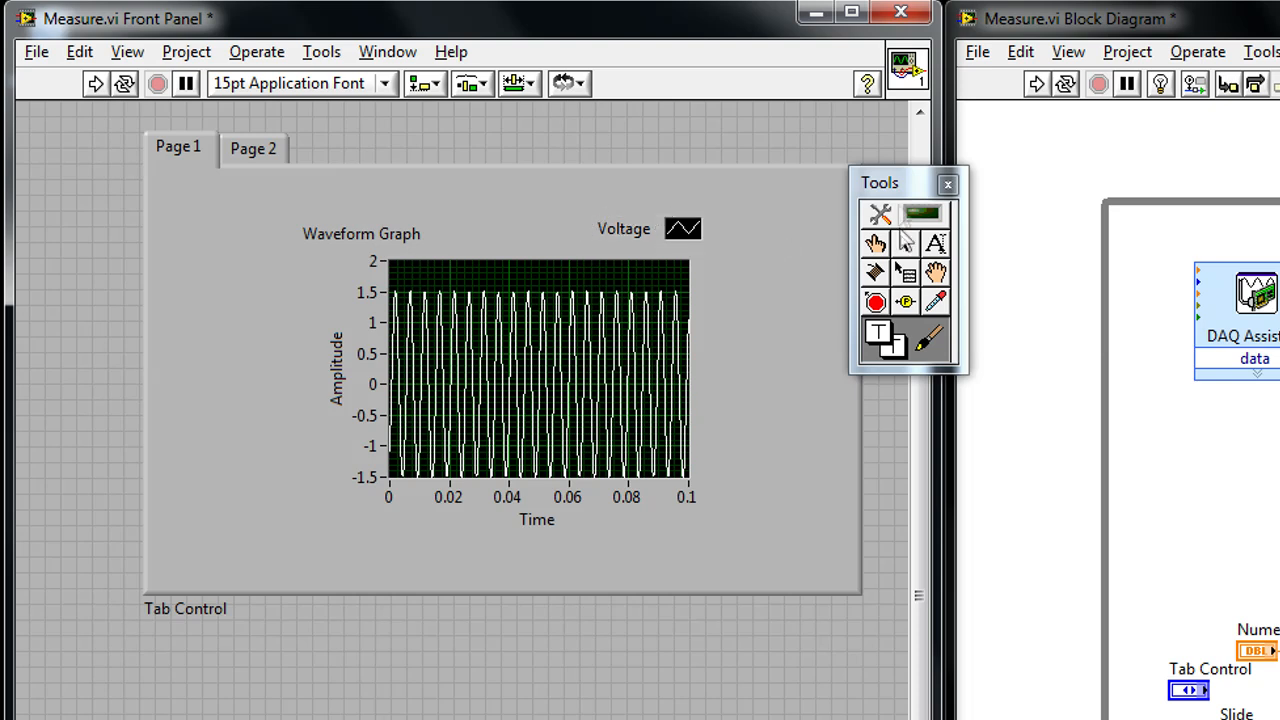